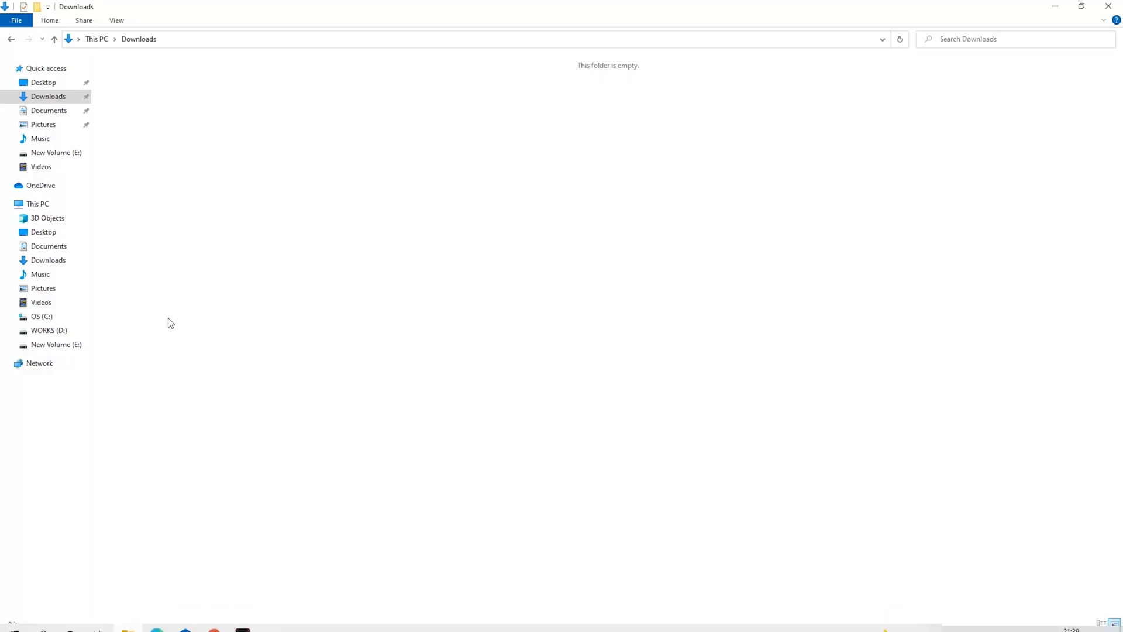
# Create a new folder named Miner inside the Downloads folder
pyautogui.rightClick(170, 323)
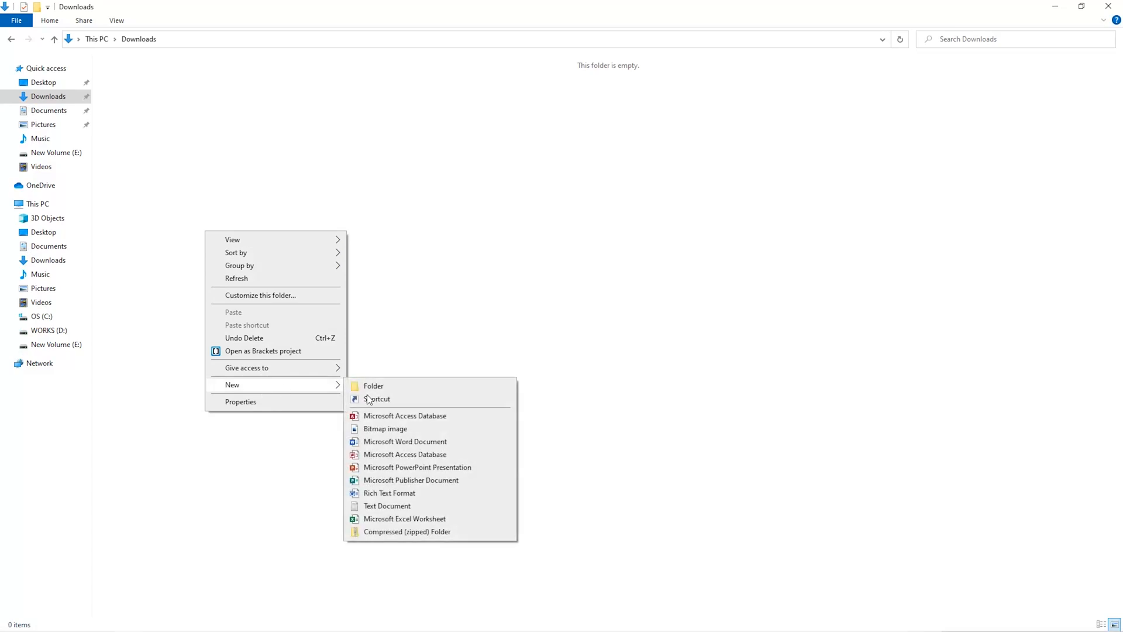
pyautogui.click(373, 385)
pyautogui.write('sec')
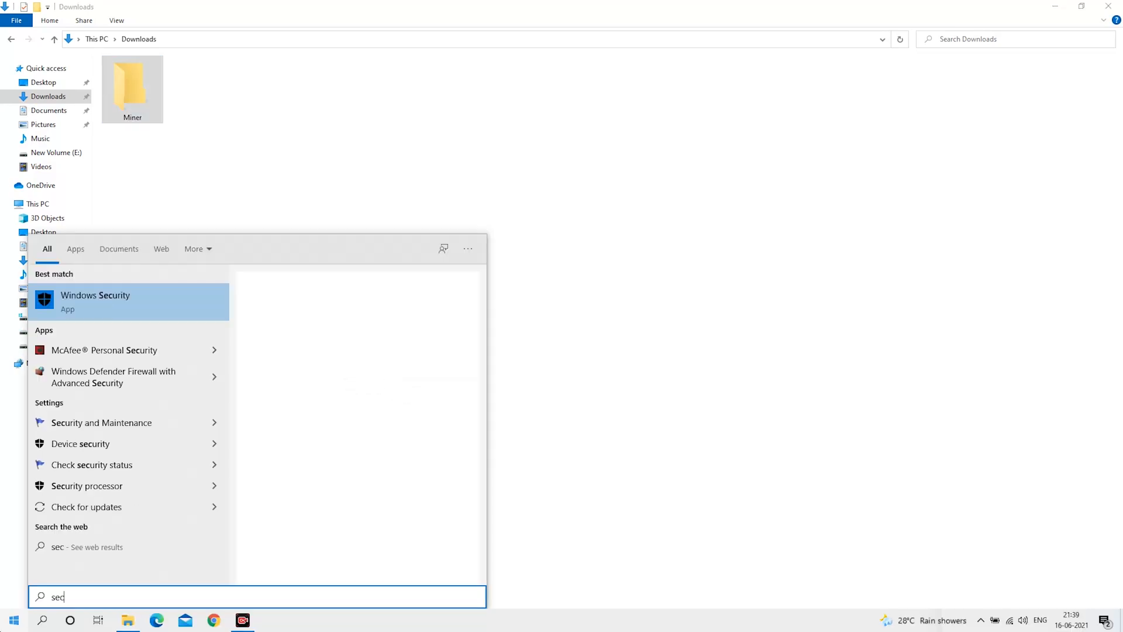
# In Windows Security, go to Virus & threat protection's antivirus exclusions list
pyautogui.click(95, 300)
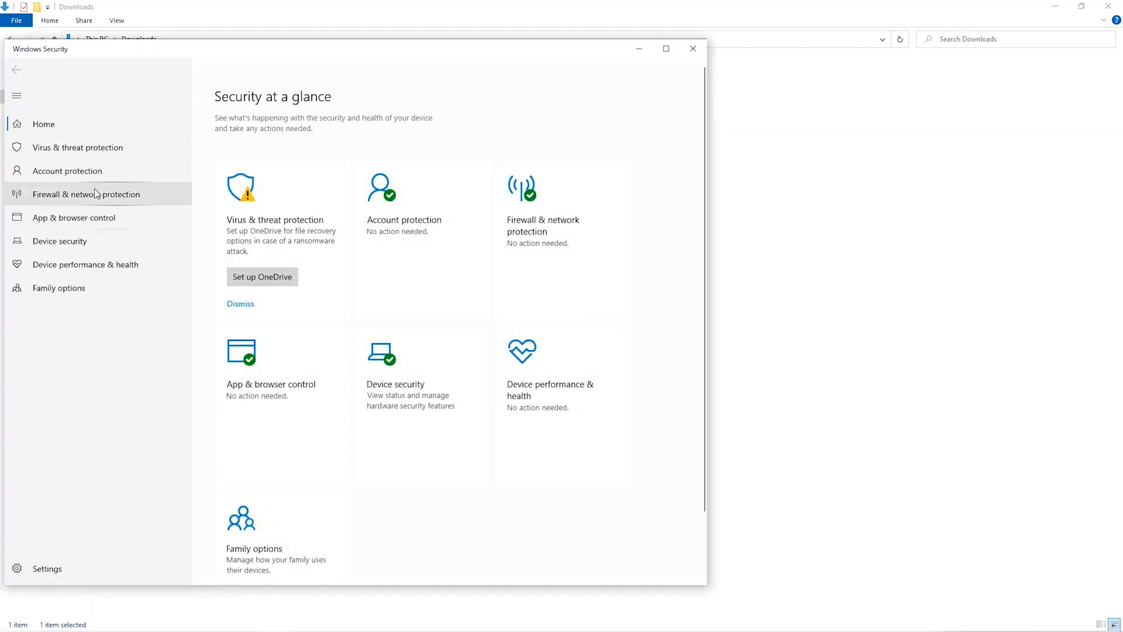
pyautogui.click(77, 147)
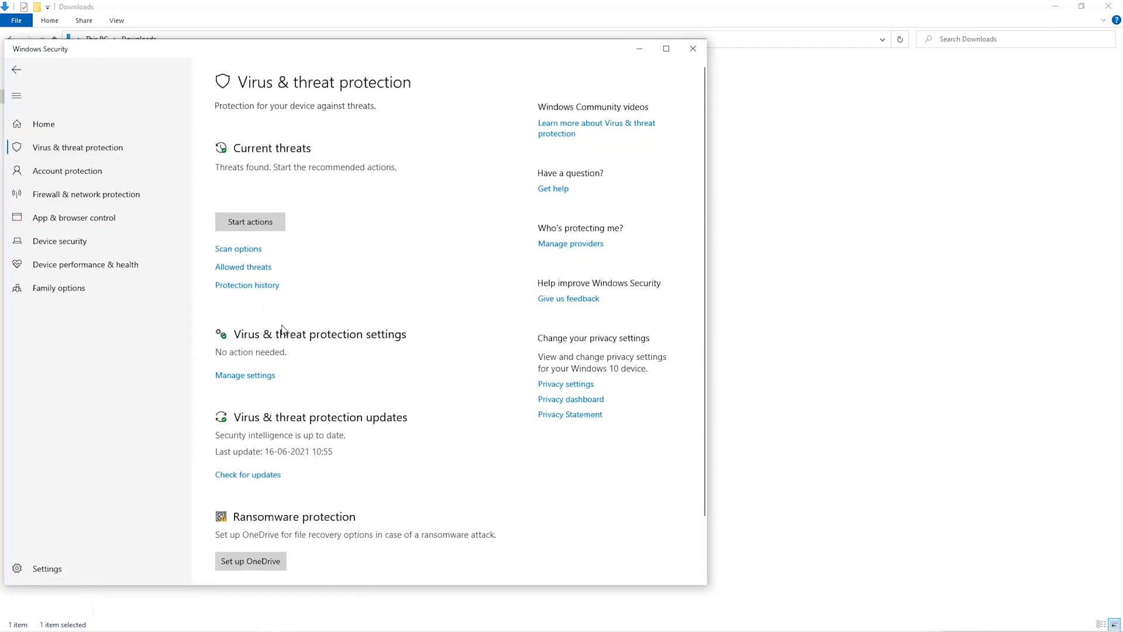
pyautogui.scroll(-3)
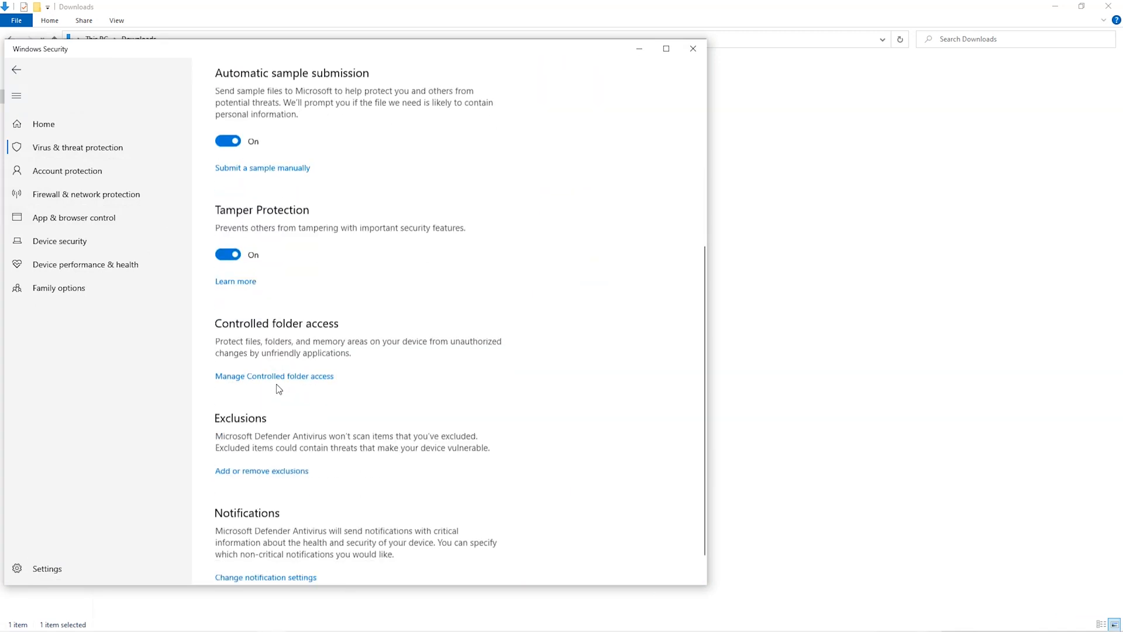
pyautogui.scroll(-3)
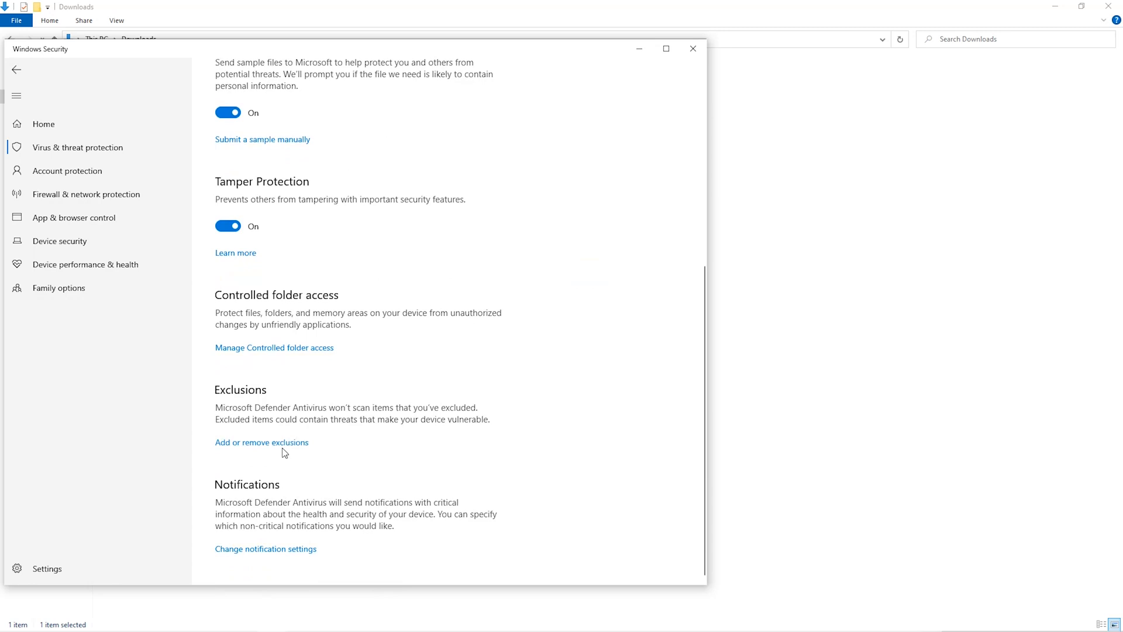
pyautogui.click(261, 442)
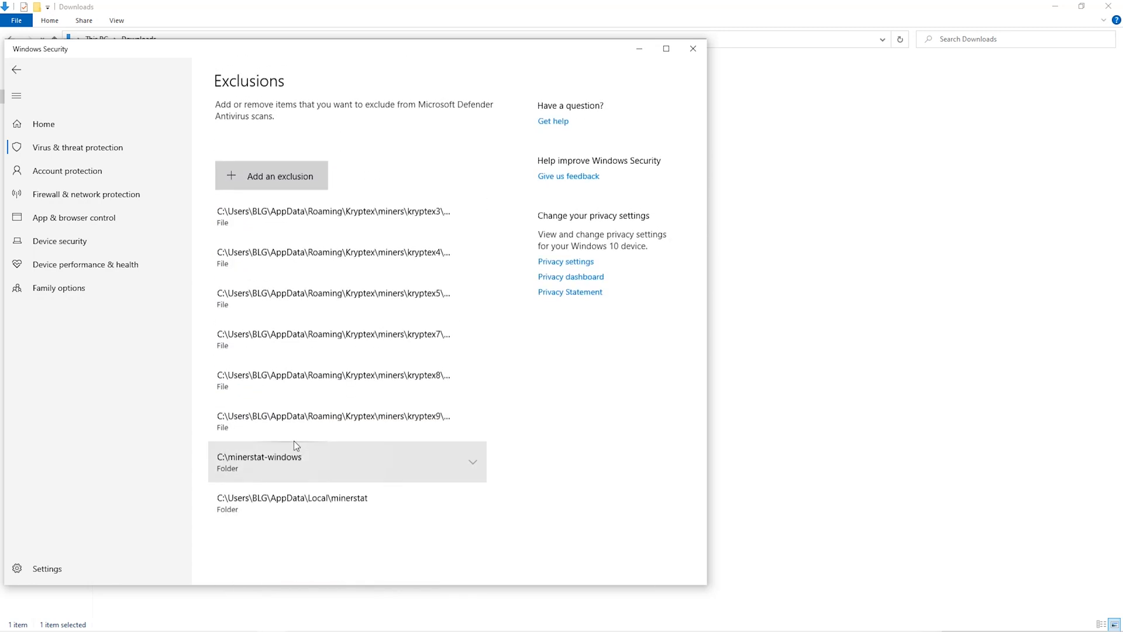
# Add the Downloads\Miner folder as a Defender folder exclusion
pyautogui.click(280, 177)
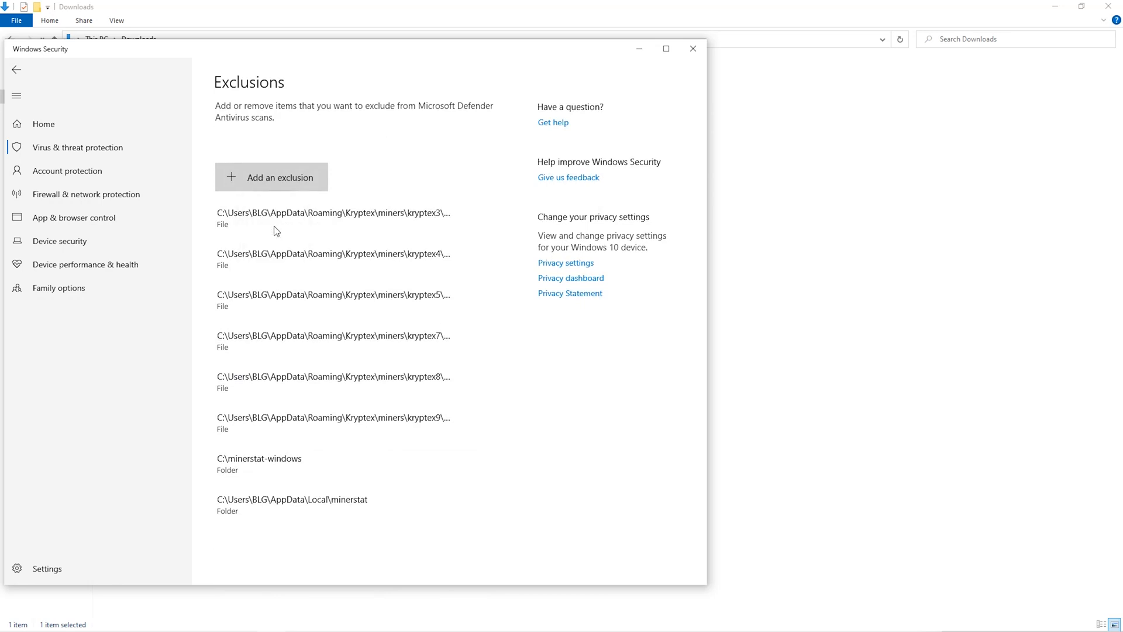
pyautogui.click(271, 177)
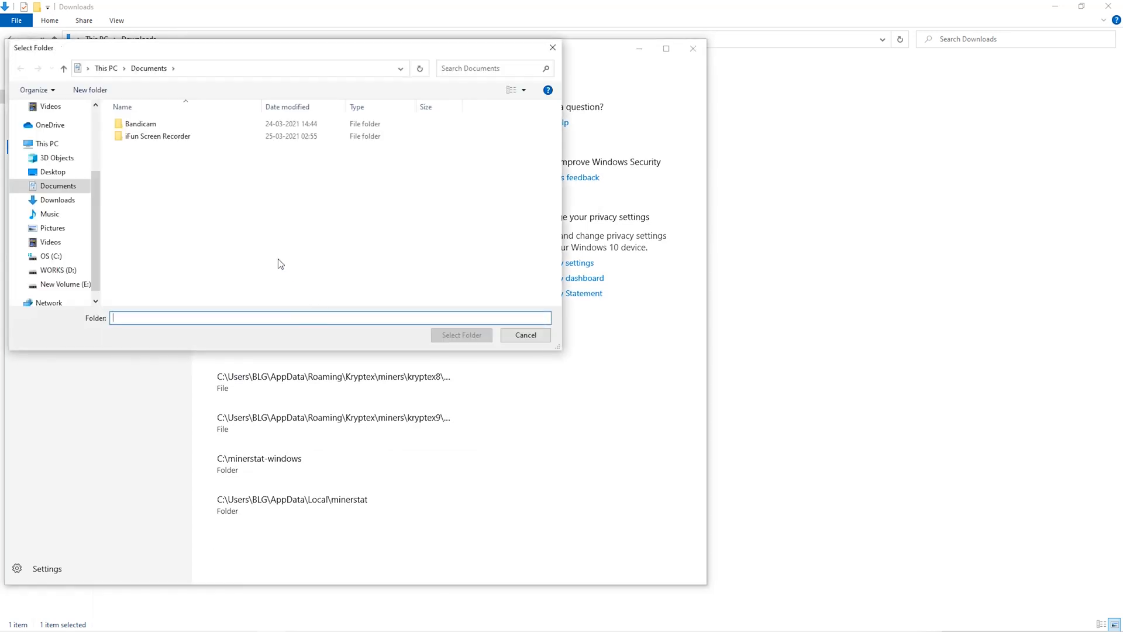
pyautogui.click(57, 214)
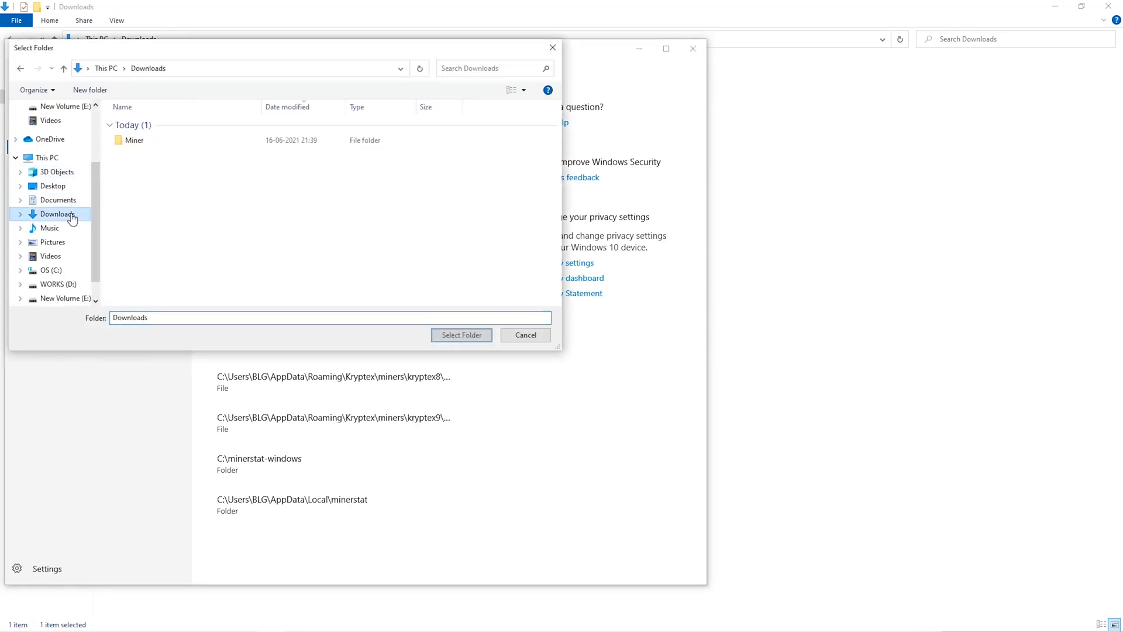
pyautogui.click(133, 140)
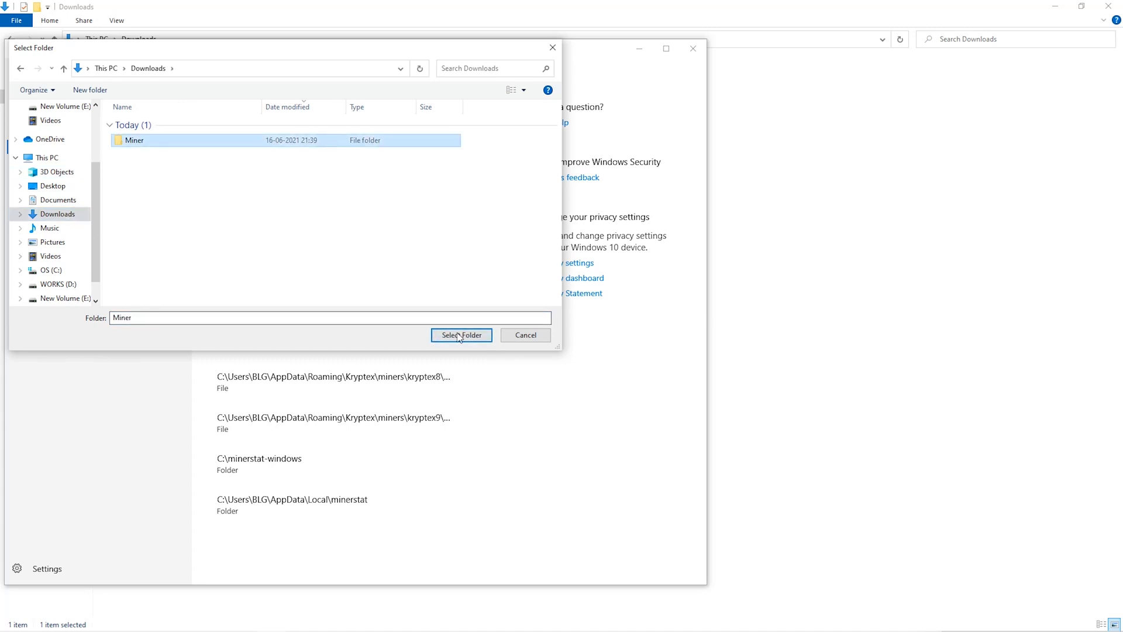
pyautogui.click(460, 335)
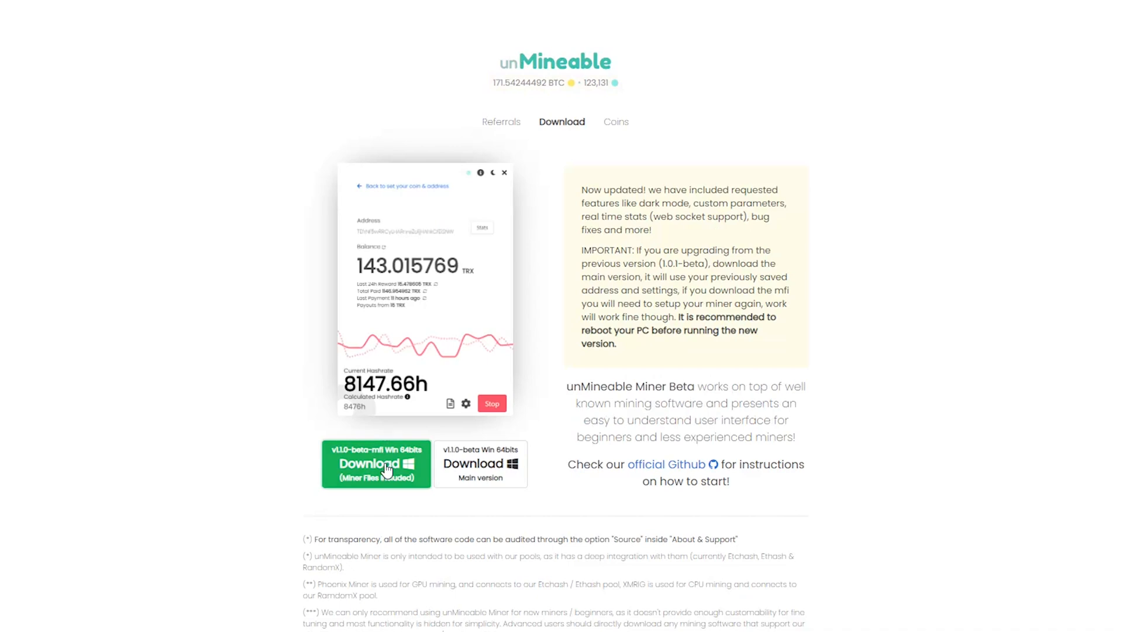
# Download the v1.1.0-beta-mfi miner zip into Downloads\Miner
pyautogui.click(376, 463)
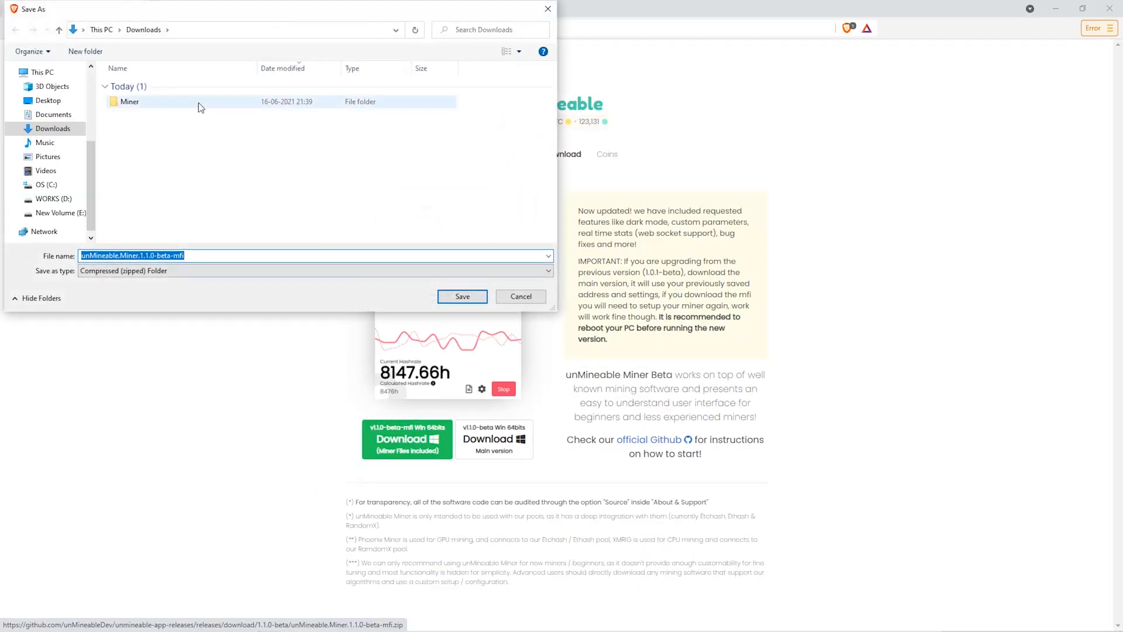
pyautogui.doubleClick(130, 101)
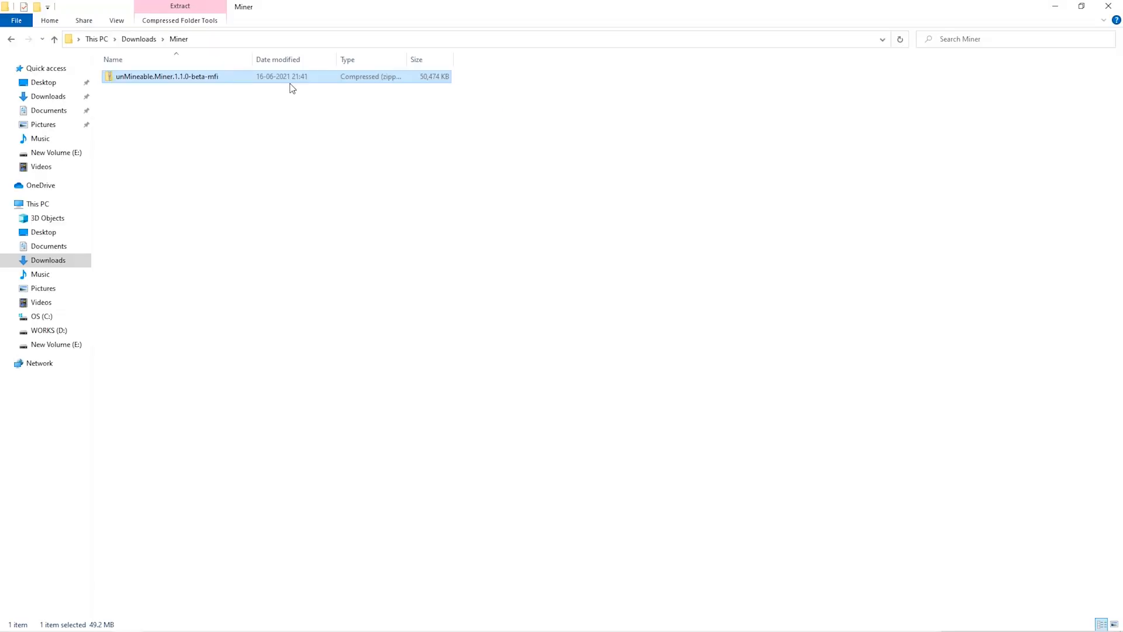
# Extract the miner zip here with 7-Zip and launch unMineable Miner
pyautogui.rightClick(166, 76)
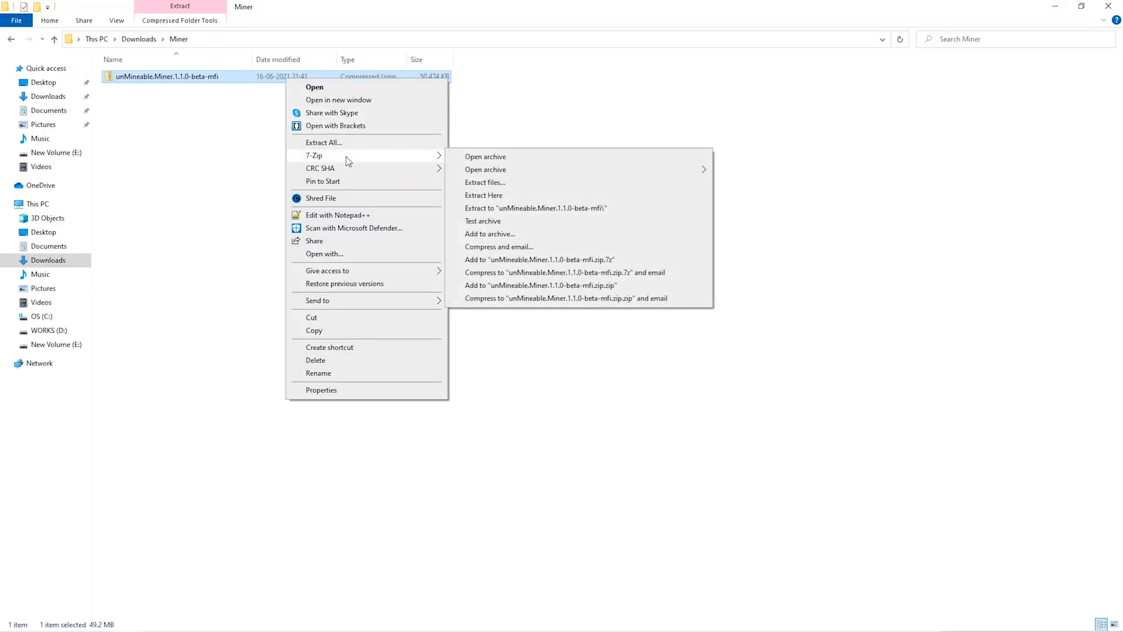
pyautogui.click(482, 204)
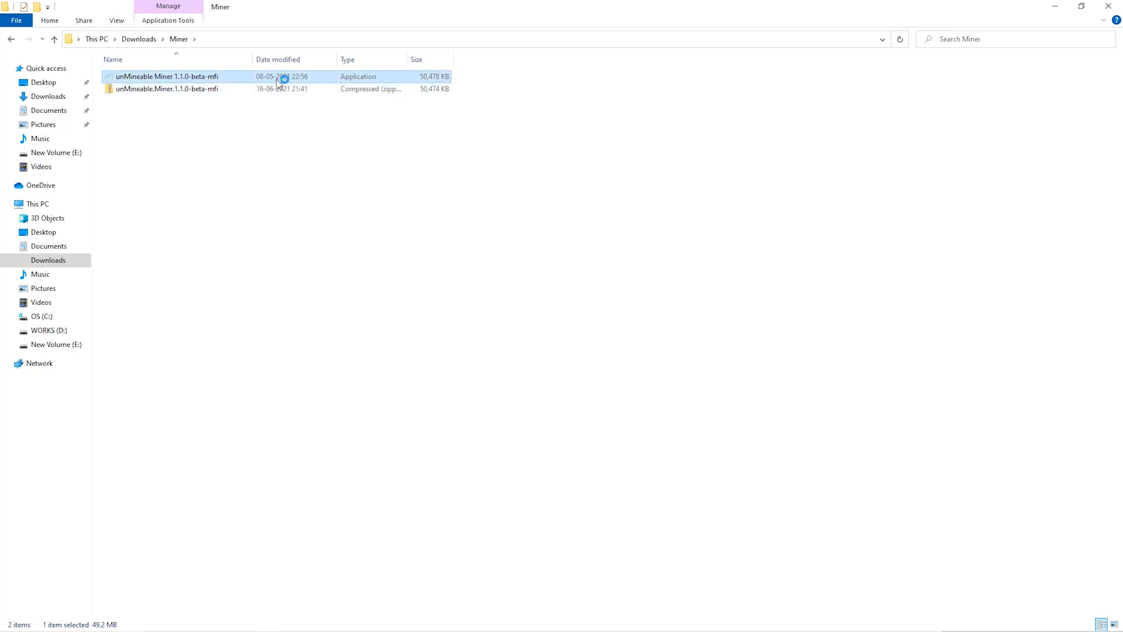
pyautogui.doubleClick(164, 76)
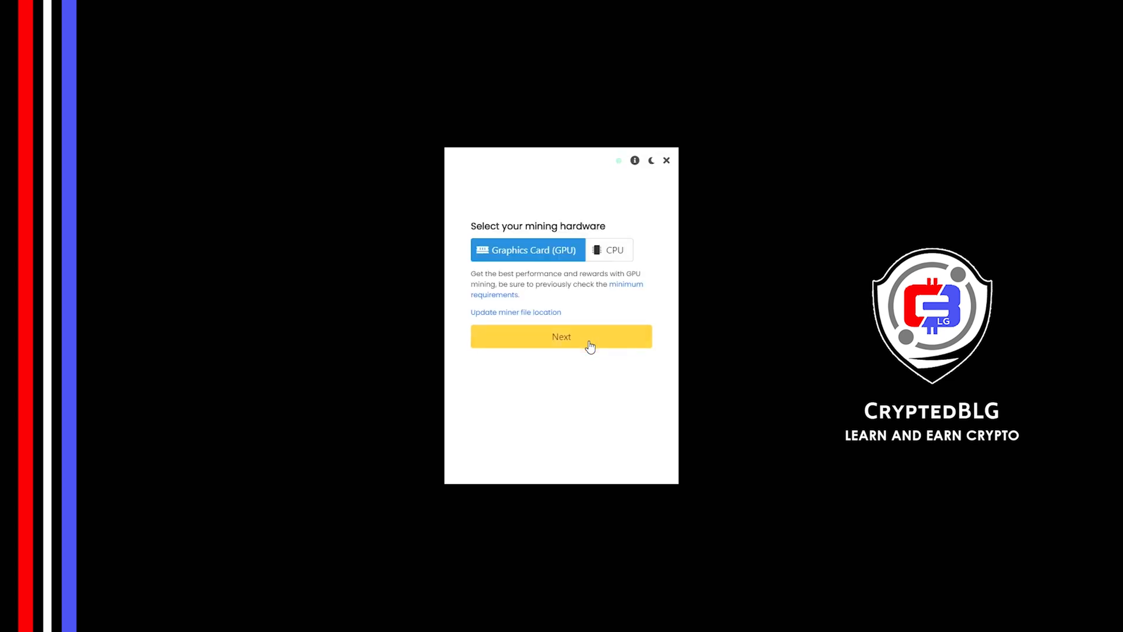
pyautogui.moveTo(587, 258)
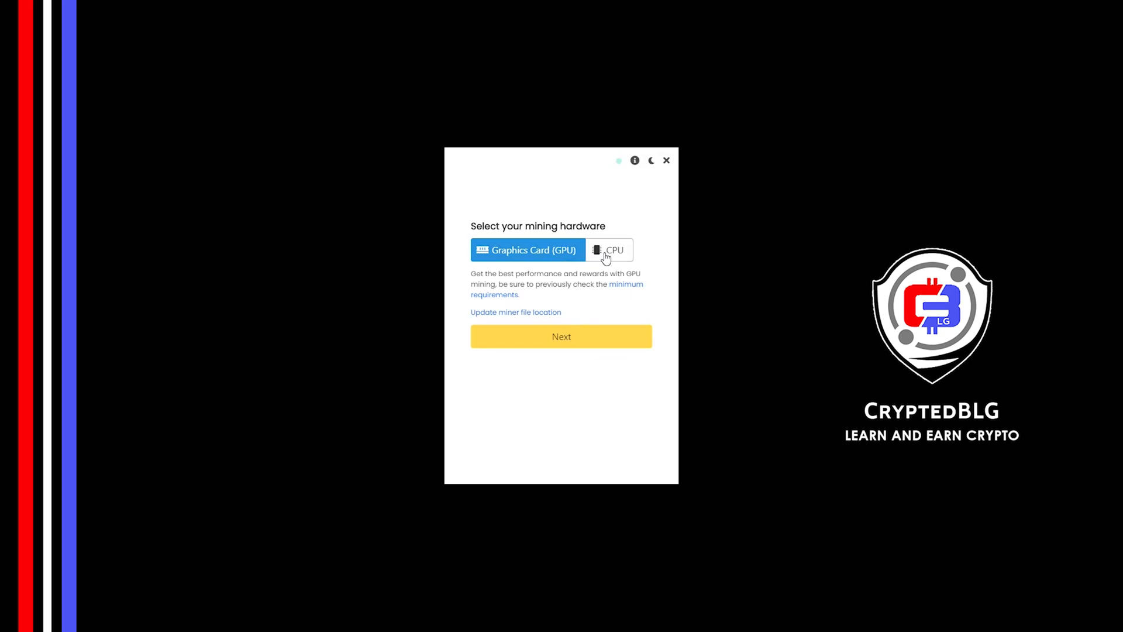
# Select Graphics Card (GPU) as mining hardware and continue to coin selection
pyautogui.click(608, 249)
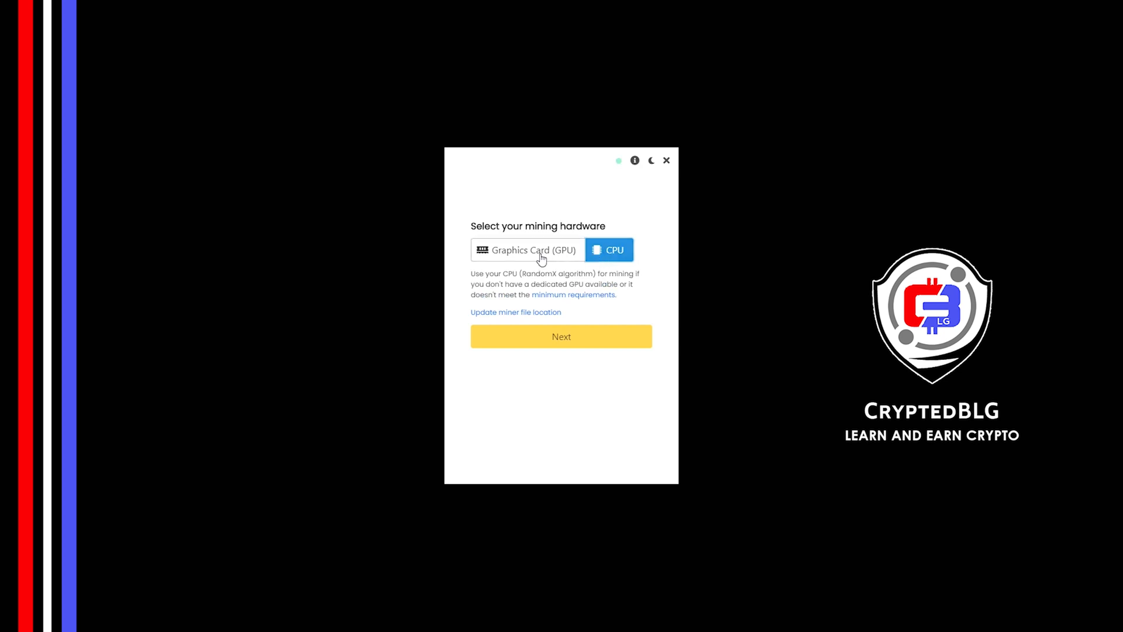
pyautogui.click(527, 249)
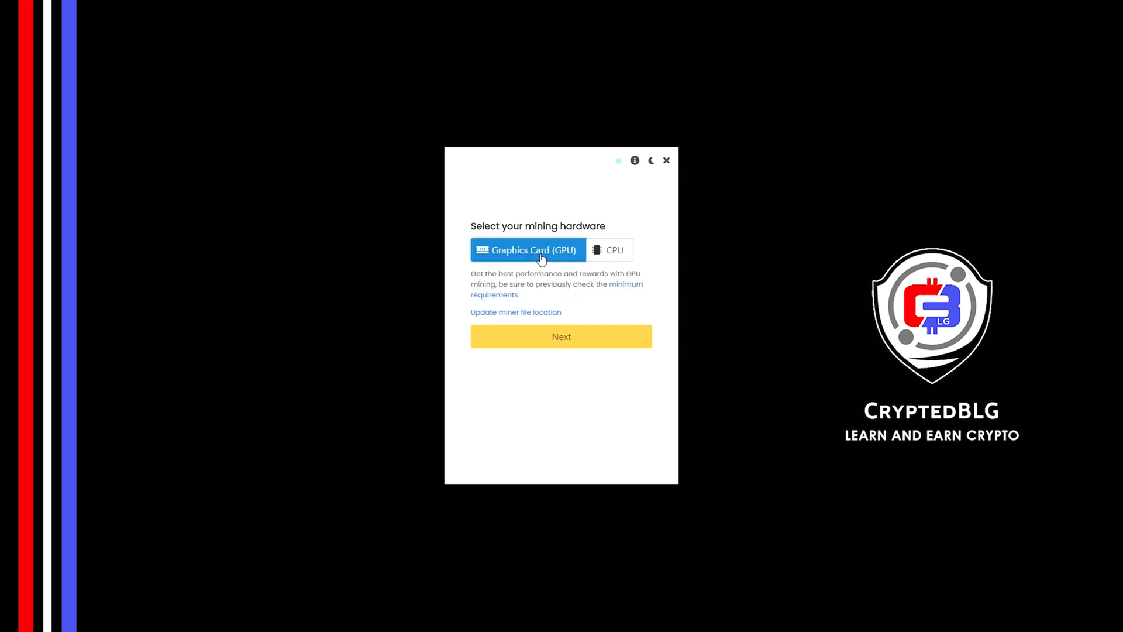
pyautogui.moveTo(573, 371)
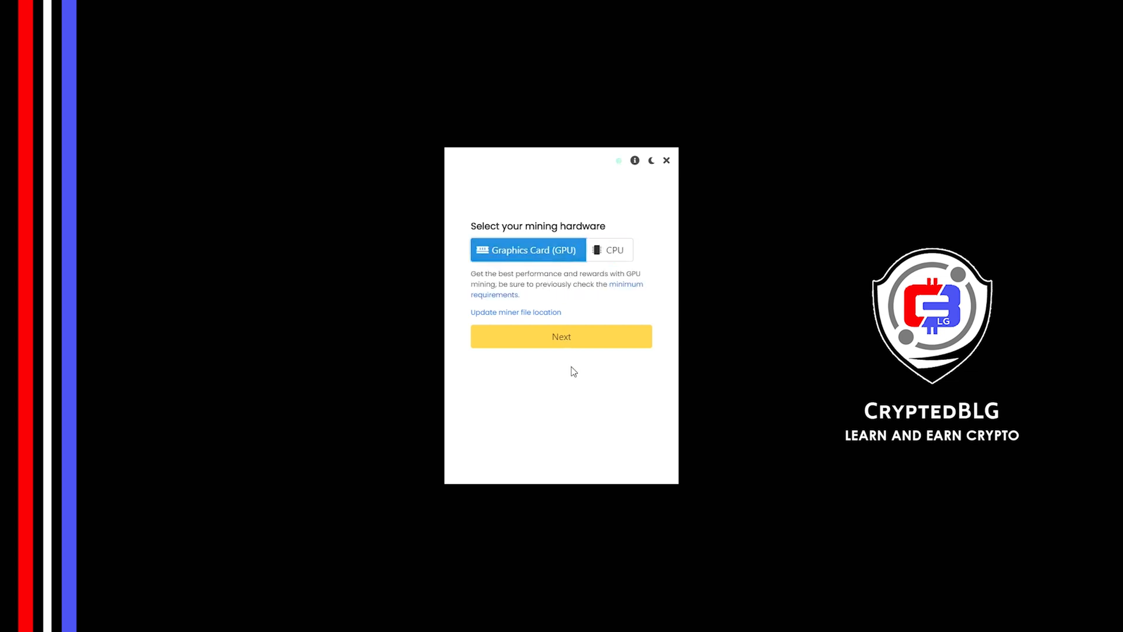
pyautogui.click(561, 337)
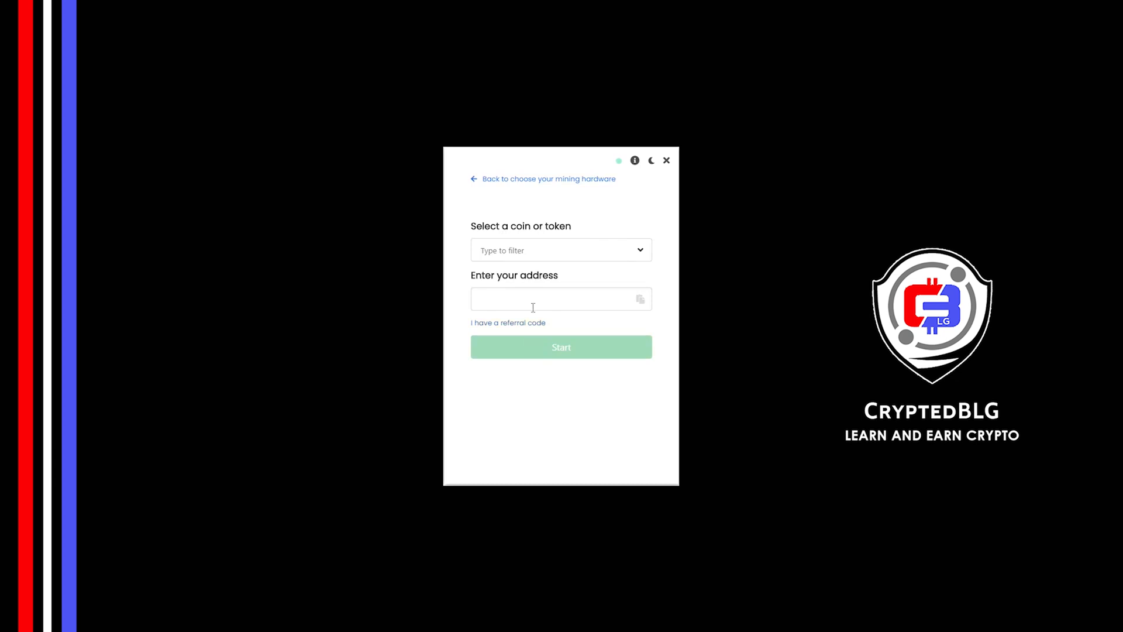
pyautogui.write('r')
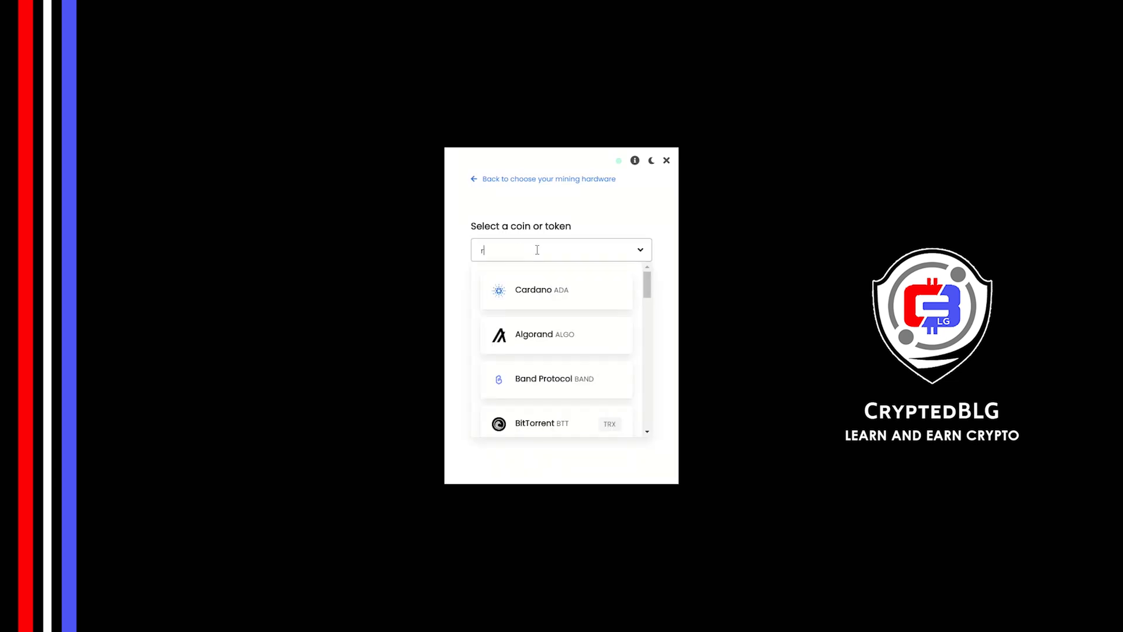
pyautogui.write('vn')
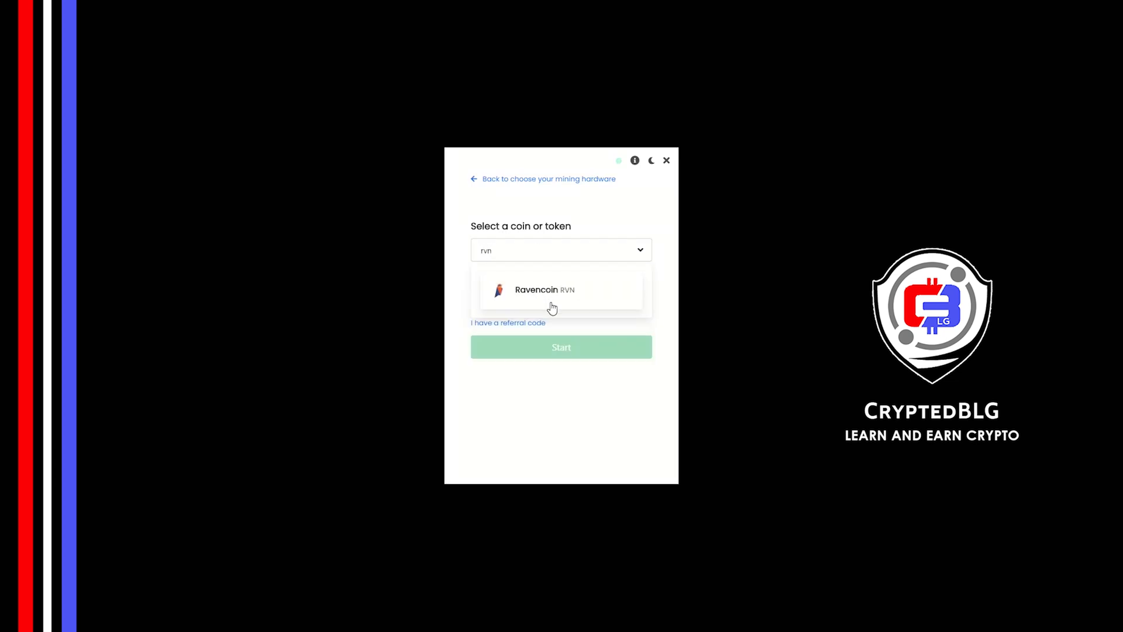
pyautogui.click(544, 290)
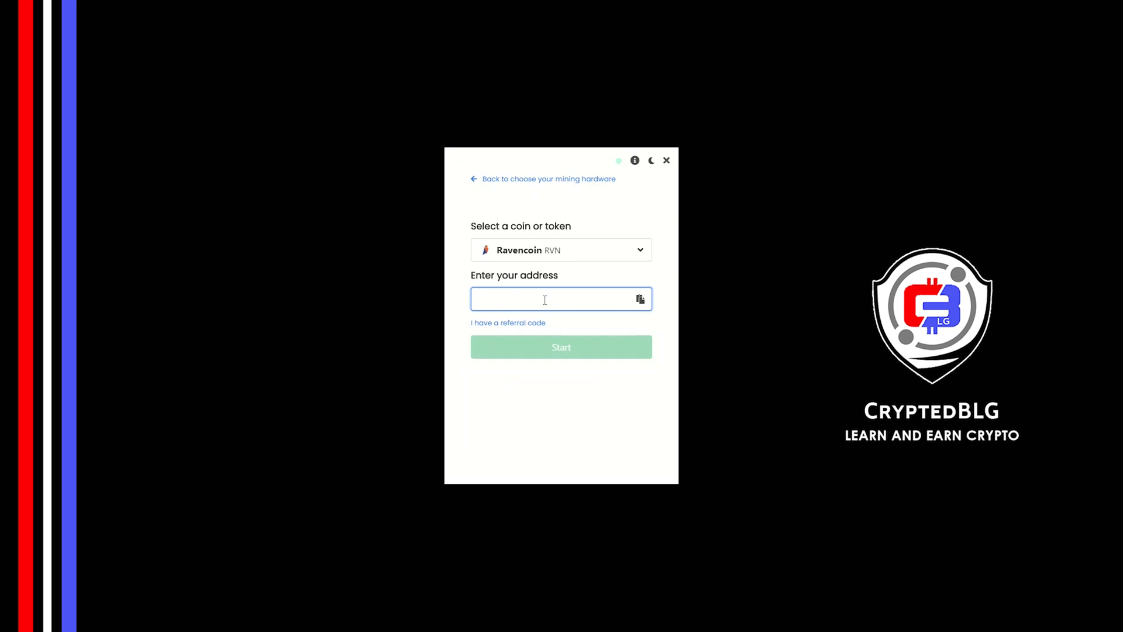
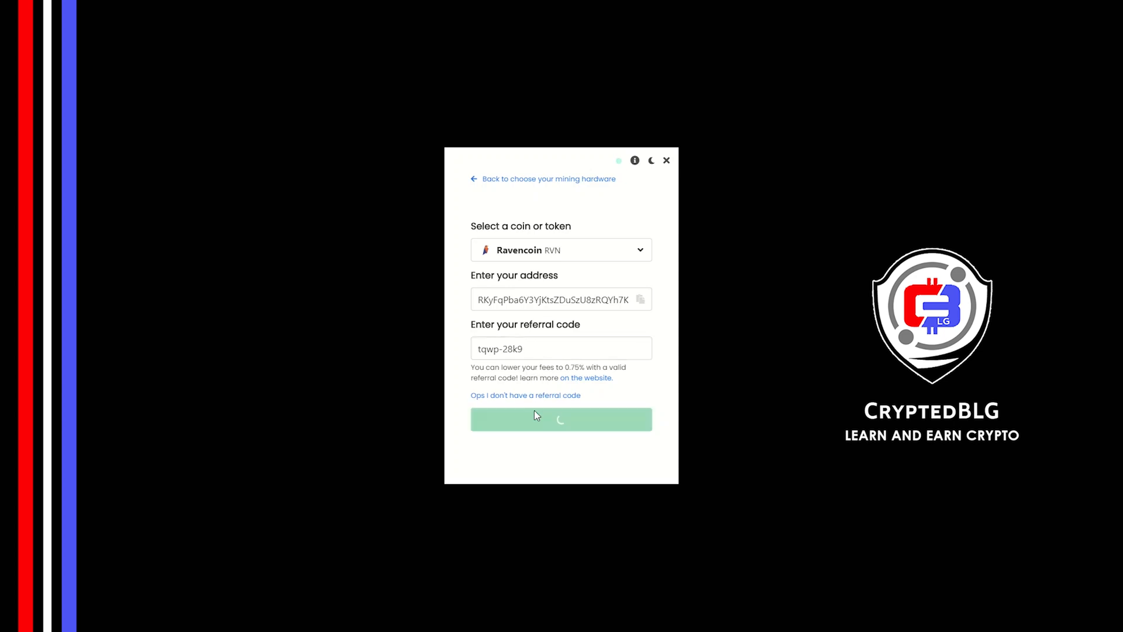
pyautogui.click(561, 418)
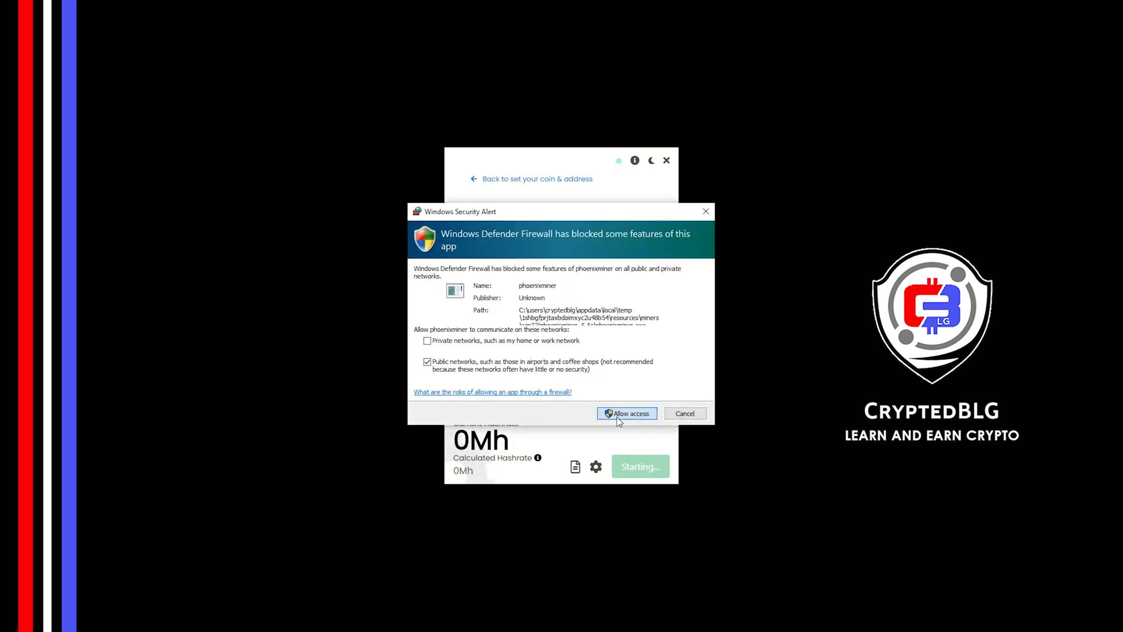
# Allow the miner through the Windows firewall and open the advanced mining settings
pyautogui.click(625, 414)
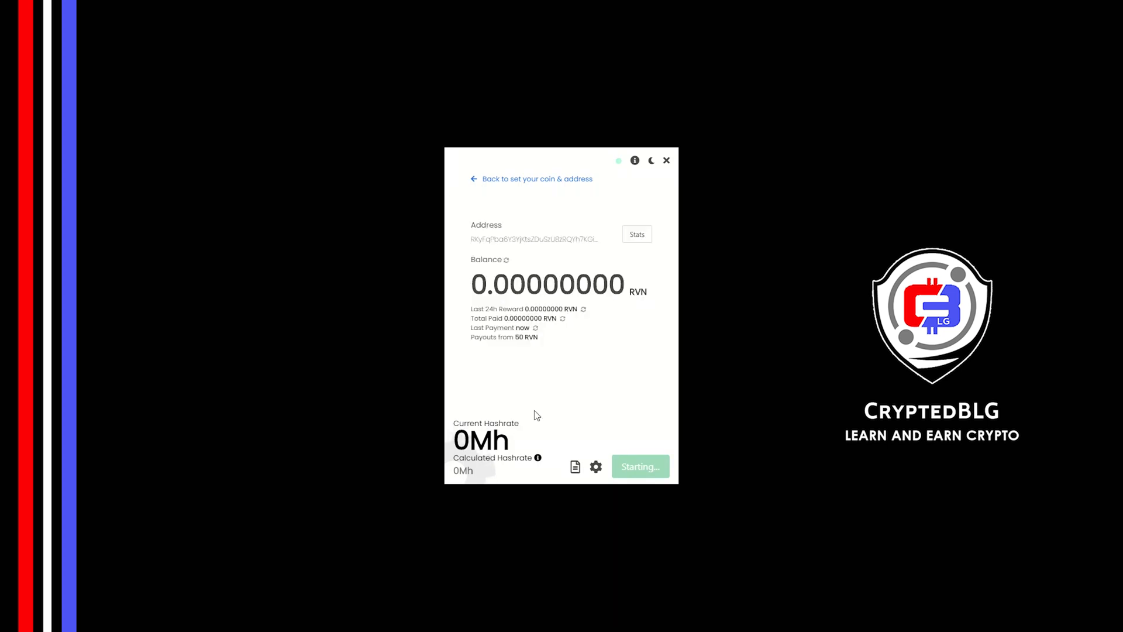
pyautogui.click(638, 466)
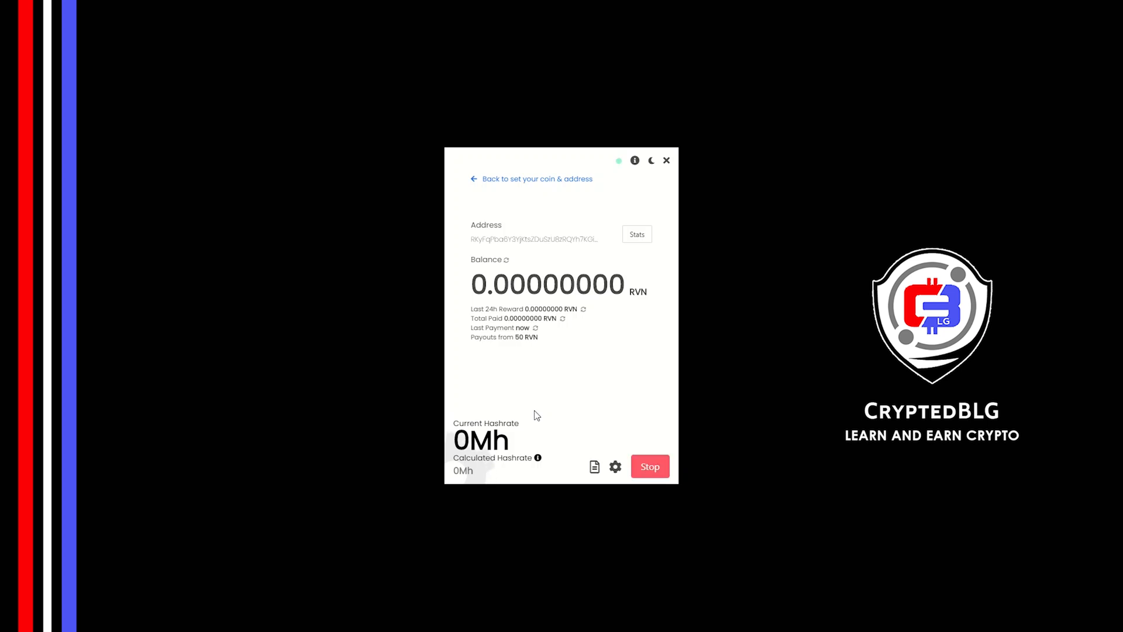
pyautogui.moveTo(615, 466)
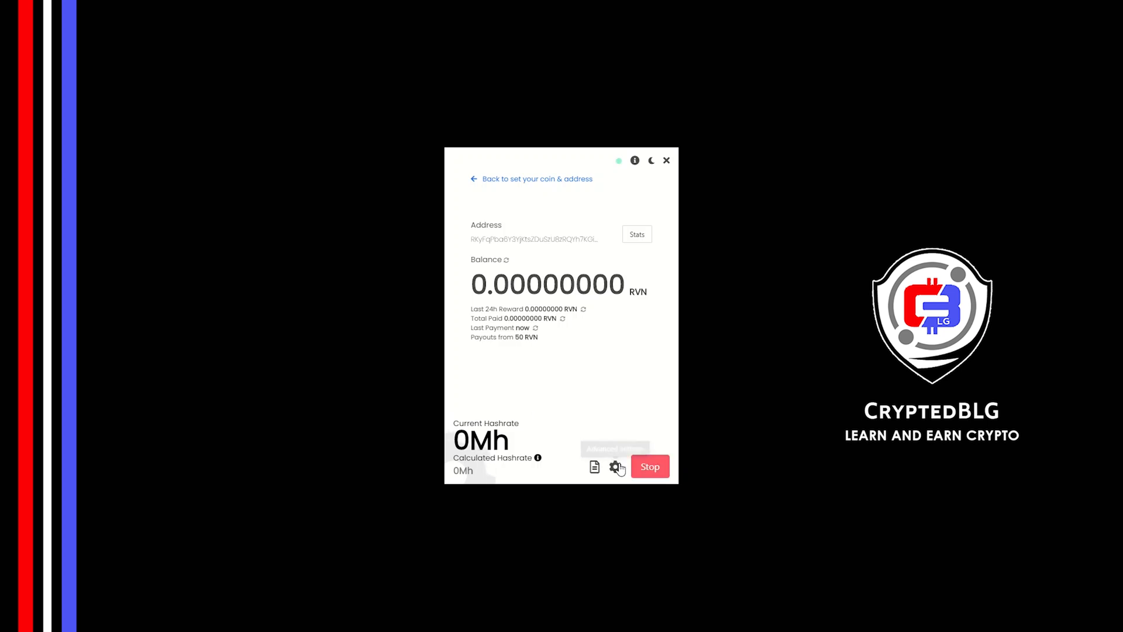
pyautogui.click(618, 466)
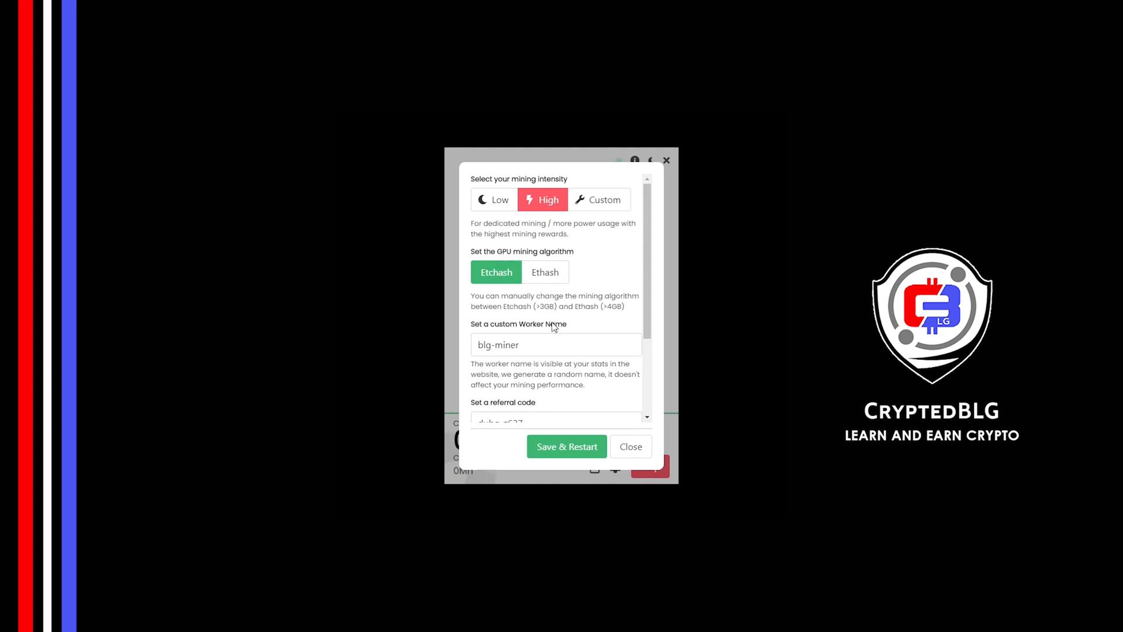
# Save advanced settings with worker name blg-miner, restart, and start mining again
pyautogui.doubleClick(497, 345)
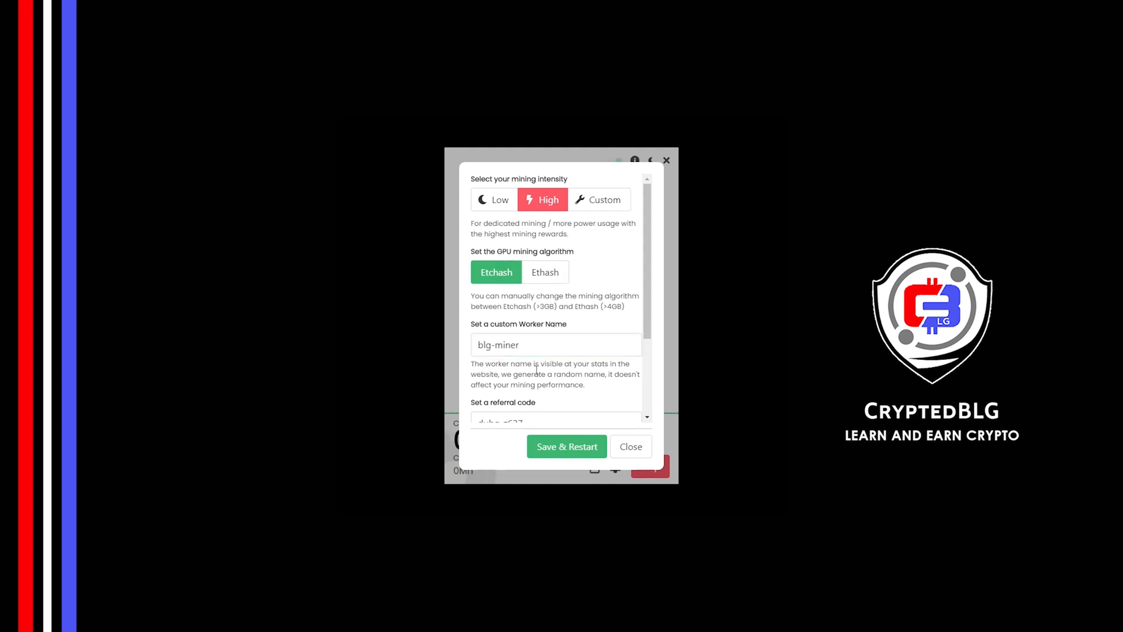
pyautogui.click(494, 199)
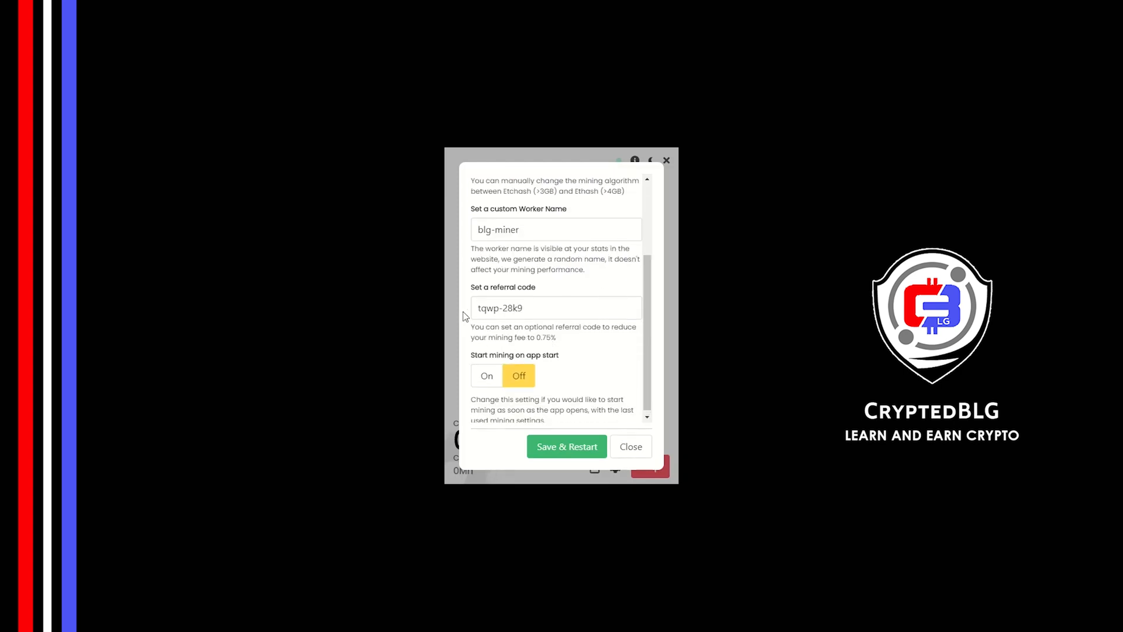
pyautogui.click(520, 307)
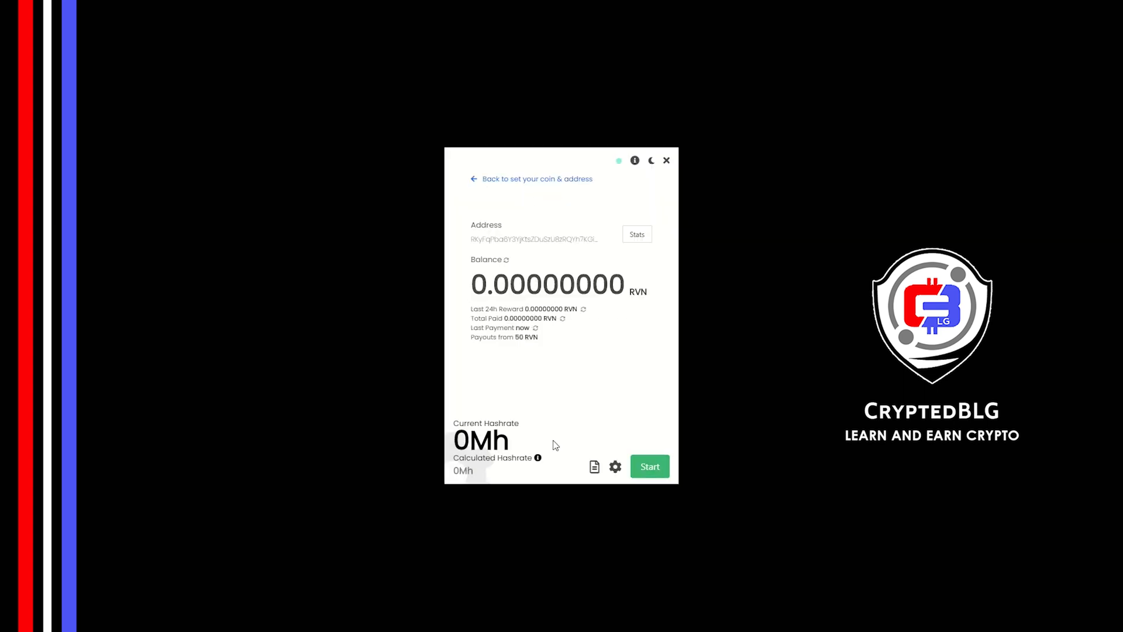
pyautogui.click(649, 466)
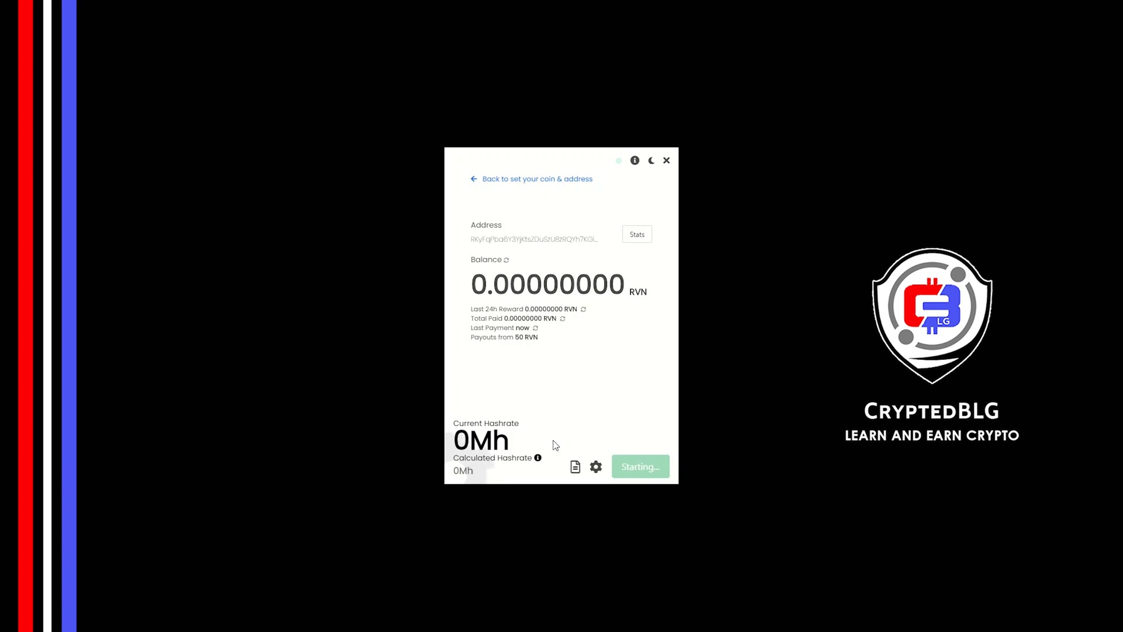
pyautogui.moveTo(637, 261)
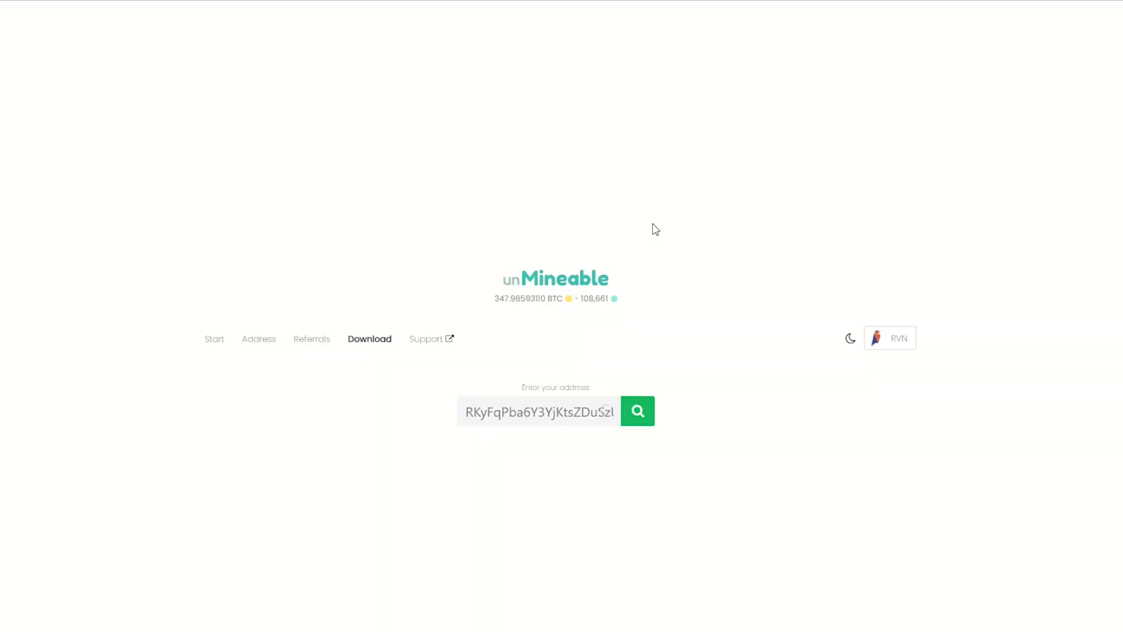
# Look up the wallet's dashboard and view its Payments, Referral Code and Stats tabs
pyautogui.click(636, 410)
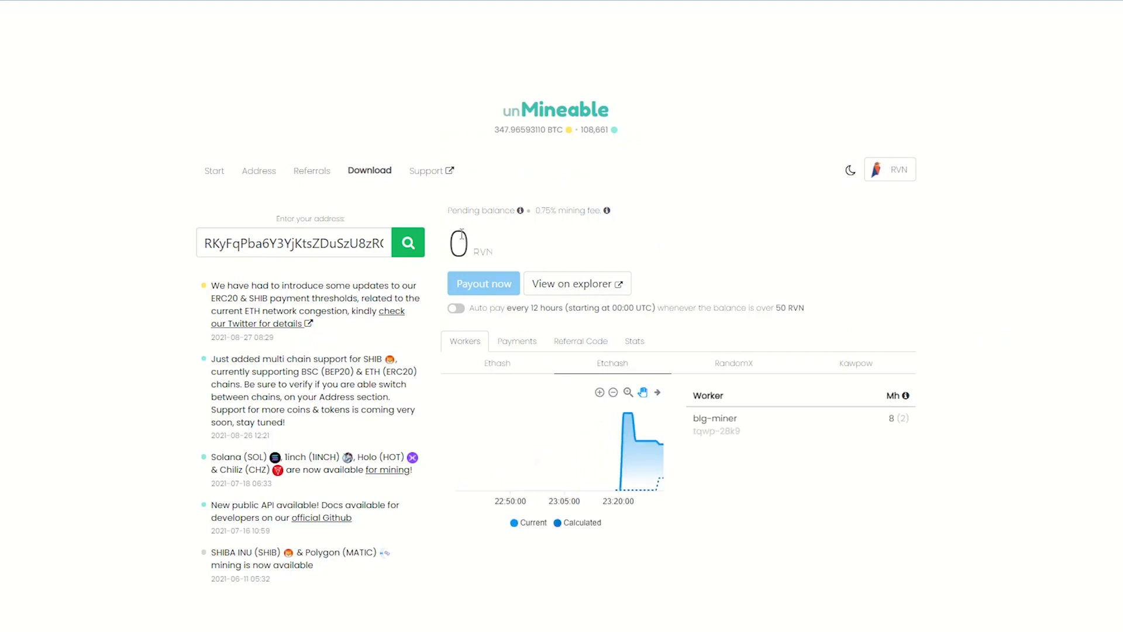
pyautogui.click(517, 341)
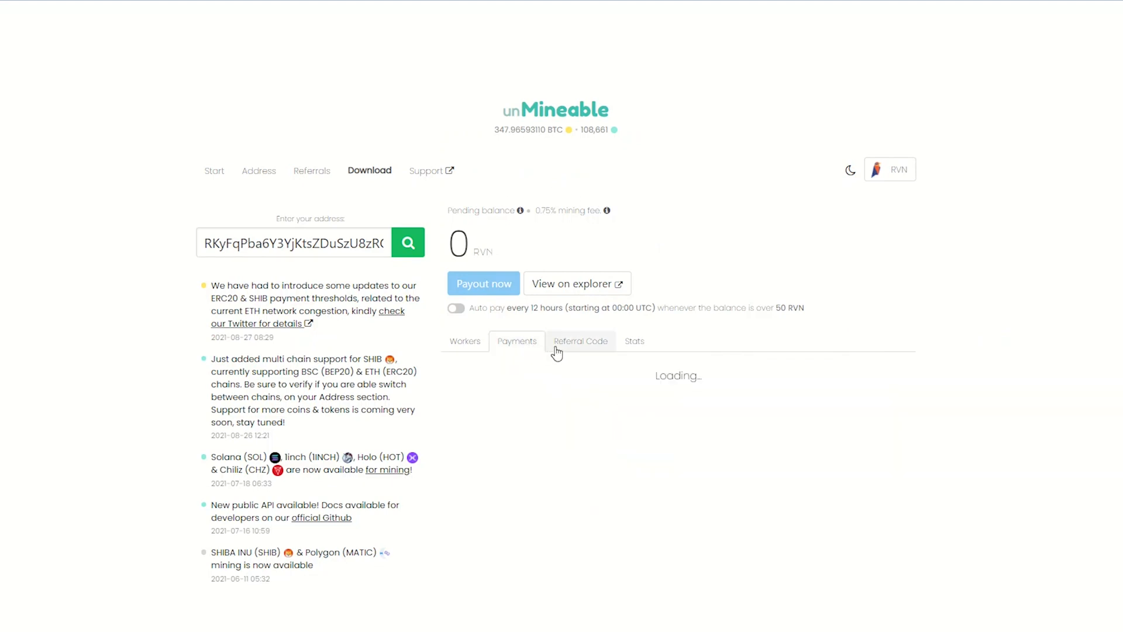
pyautogui.click(580, 341)
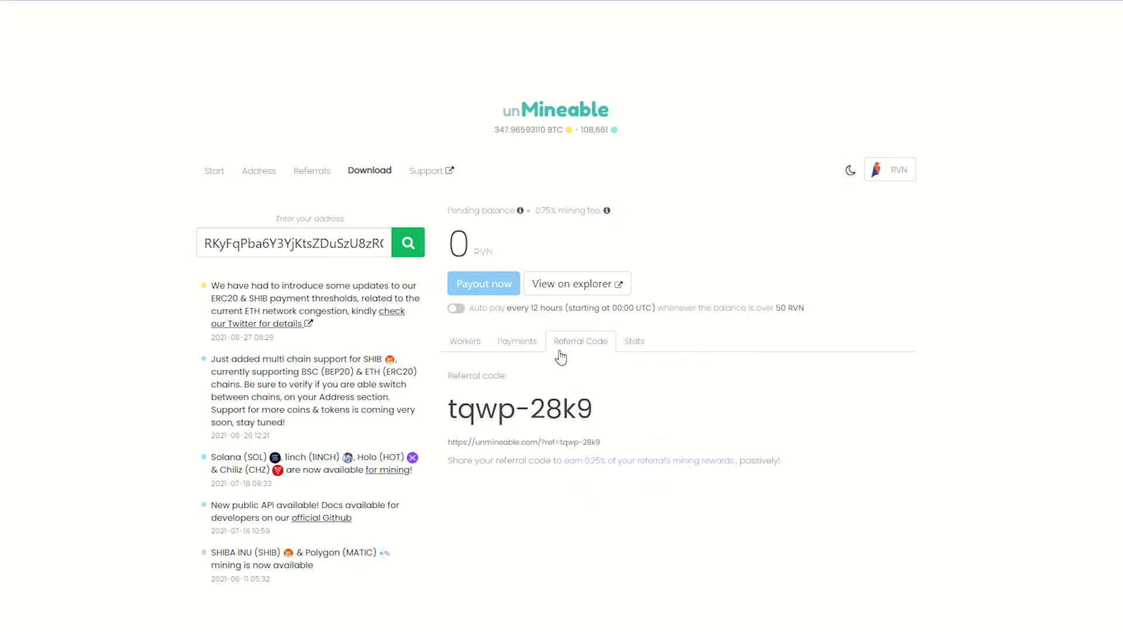
pyautogui.click(632, 341)
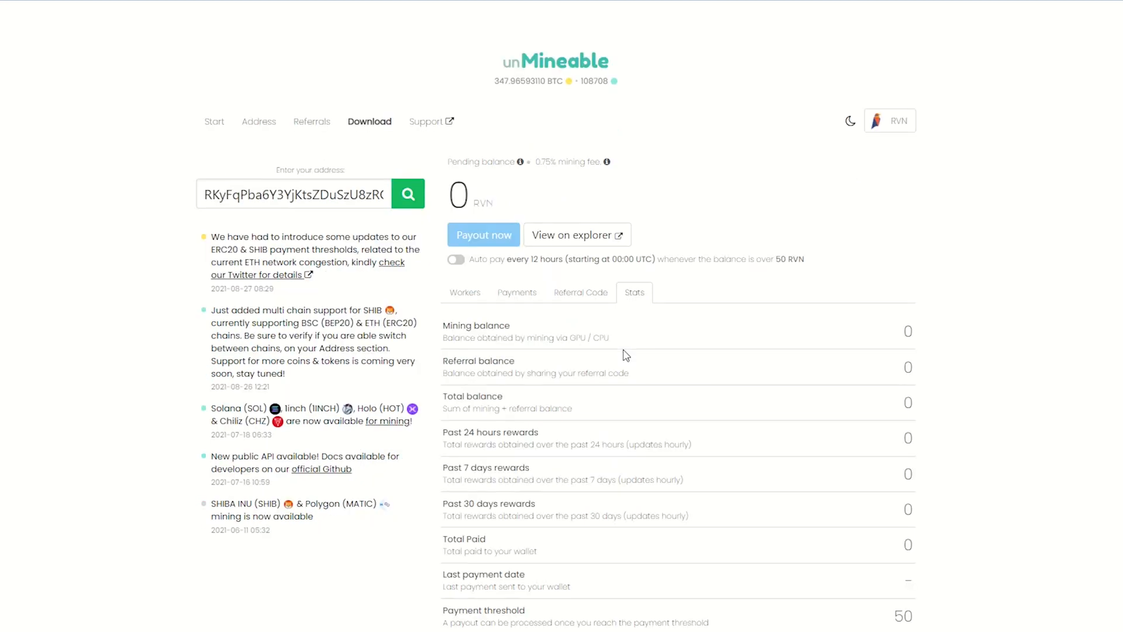